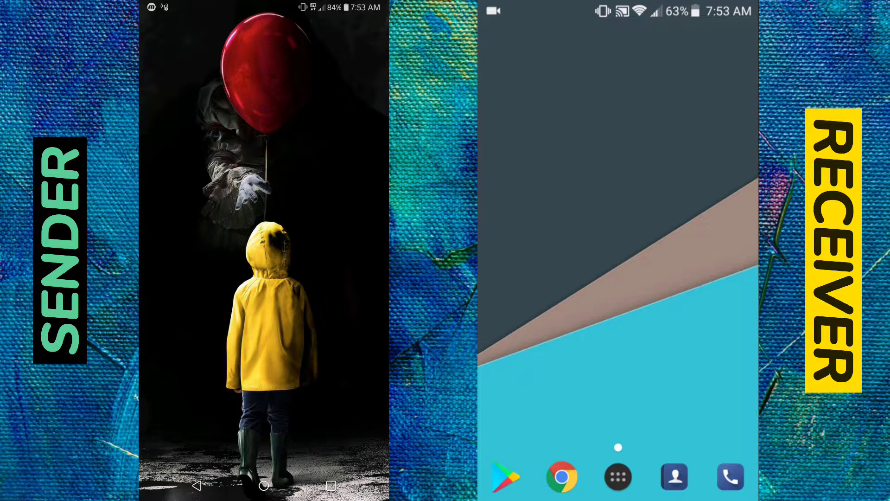
# Step: Launch WhatsApp from the app drawer to show the chats list
pyautogui.click(264, 486)
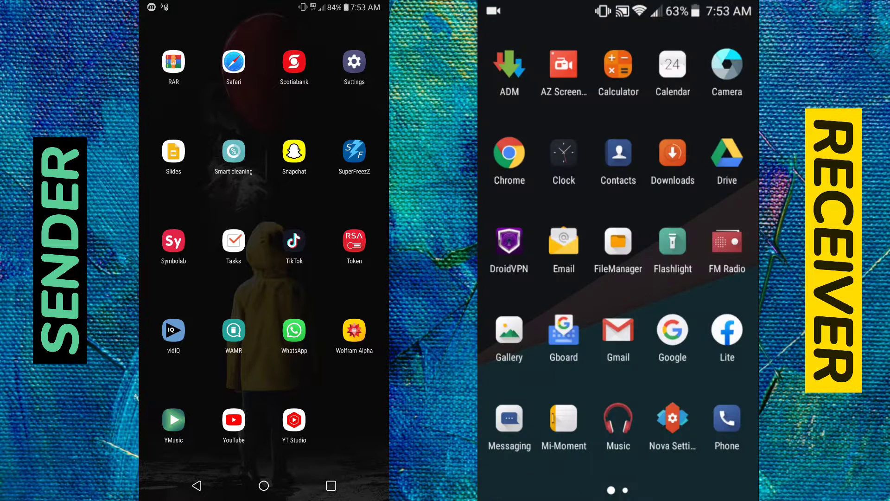
pyautogui.click(294, 332)
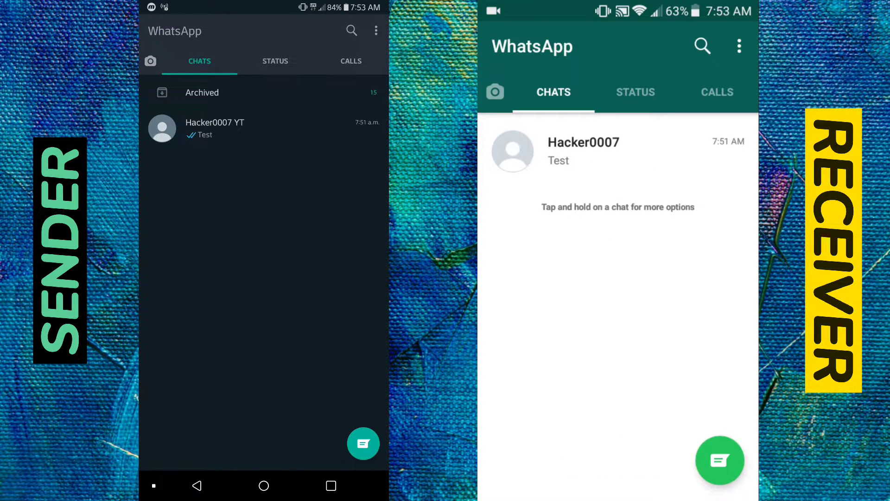
# Step: Open the Hacker0007 chat and load the skull picture into the send preview
pyautogui.click(215, 128)
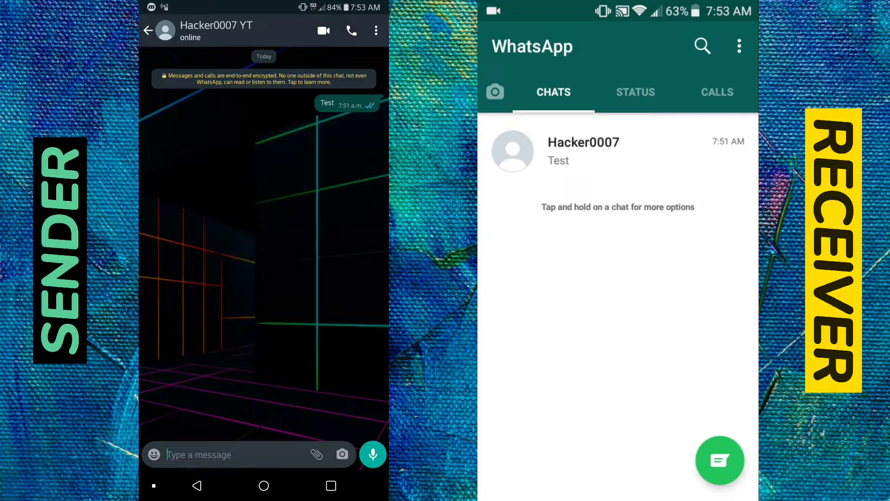
pyautogui.click(316, 454)
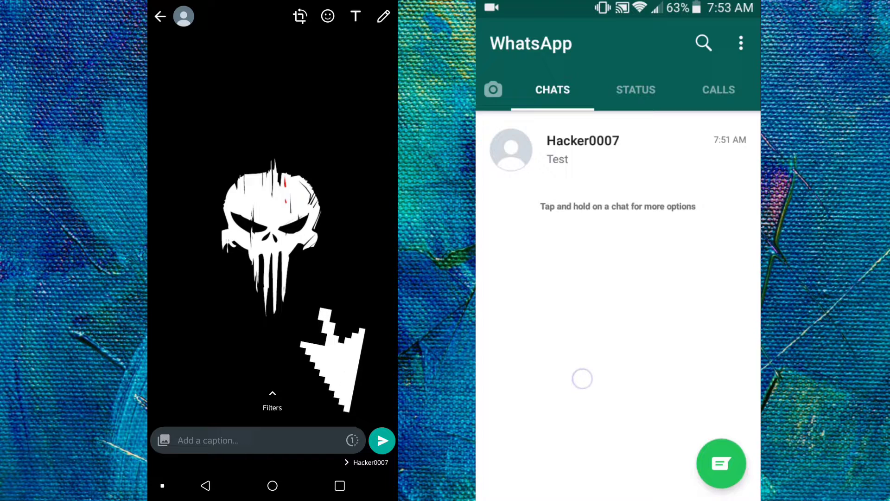
pyautogui.click(352, 440)
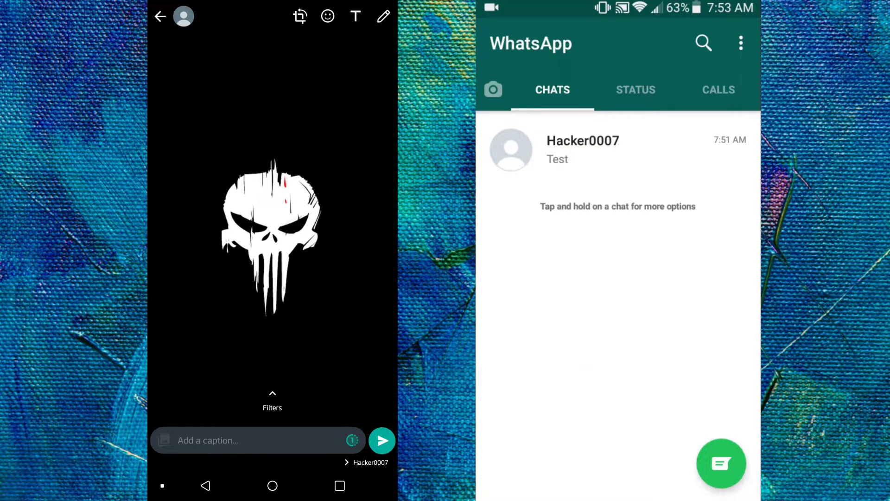
pyautogui.click(381, 440)
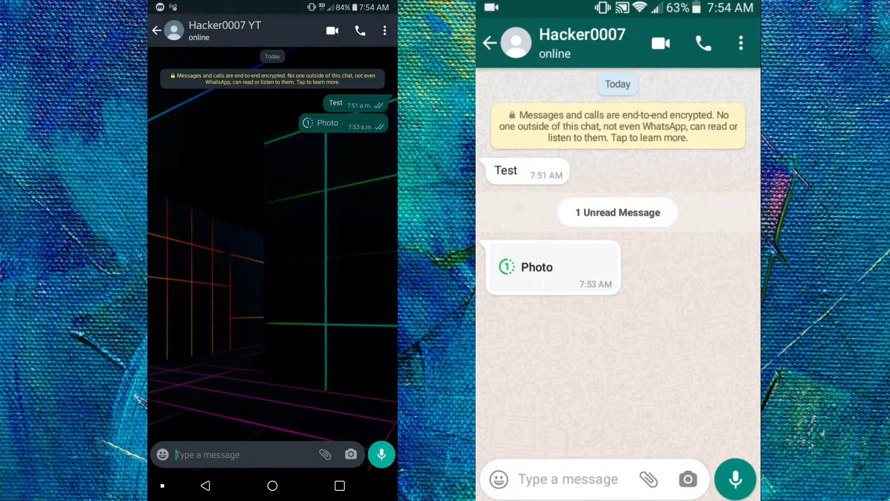
# Step: Tap the received Photo message on the receiving phone to open it
pyautogui.click(553, 267)
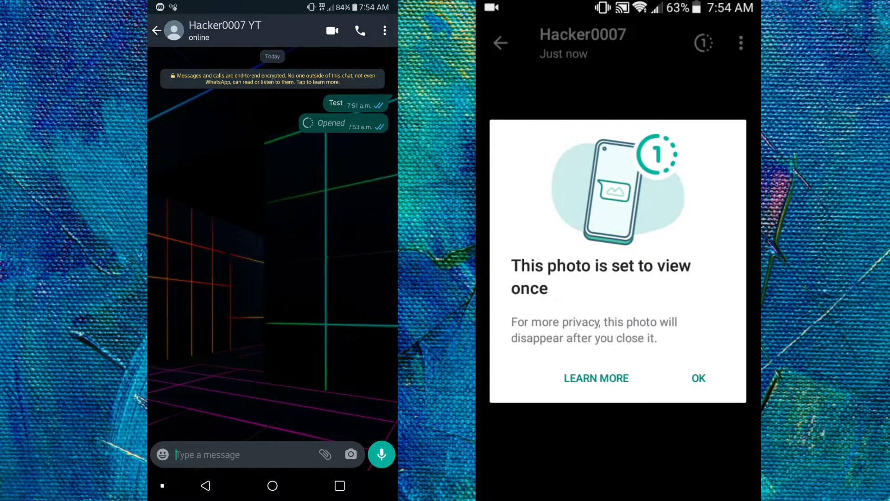
# Step: Dismiss the view-once notice, view the skull photo, and close it
pyautogui.click(697, 378)
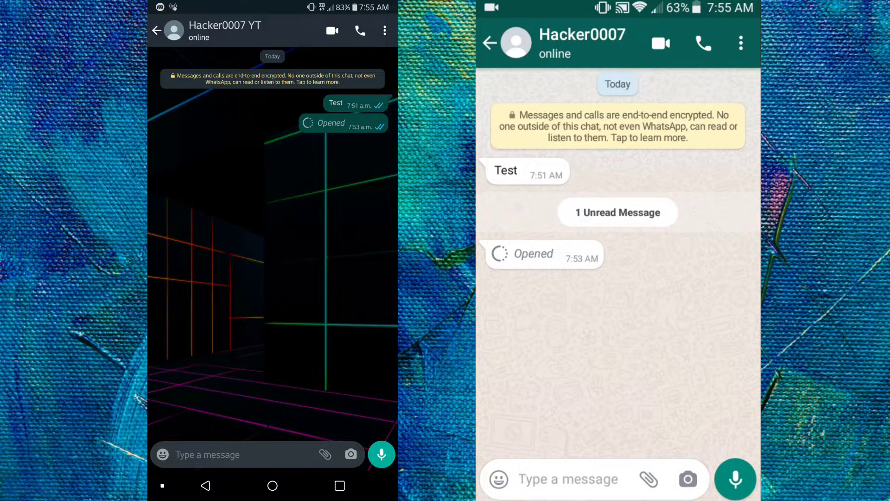
pyautogui.click(208, 454)
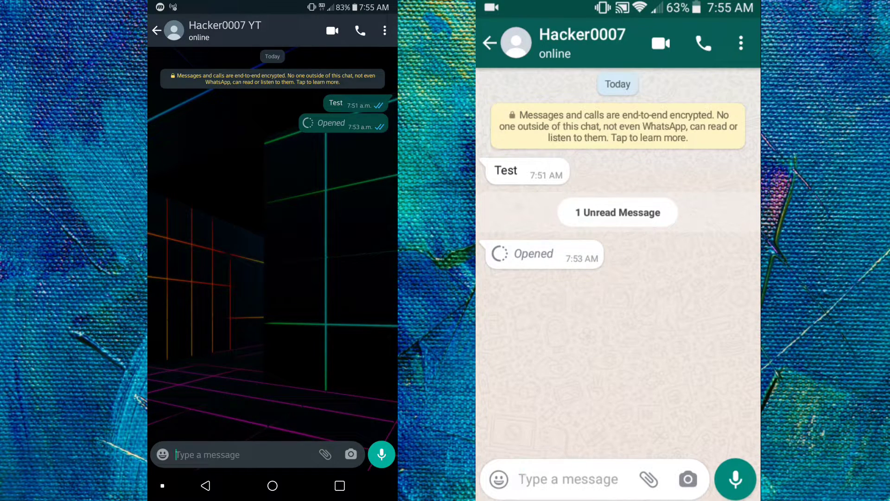